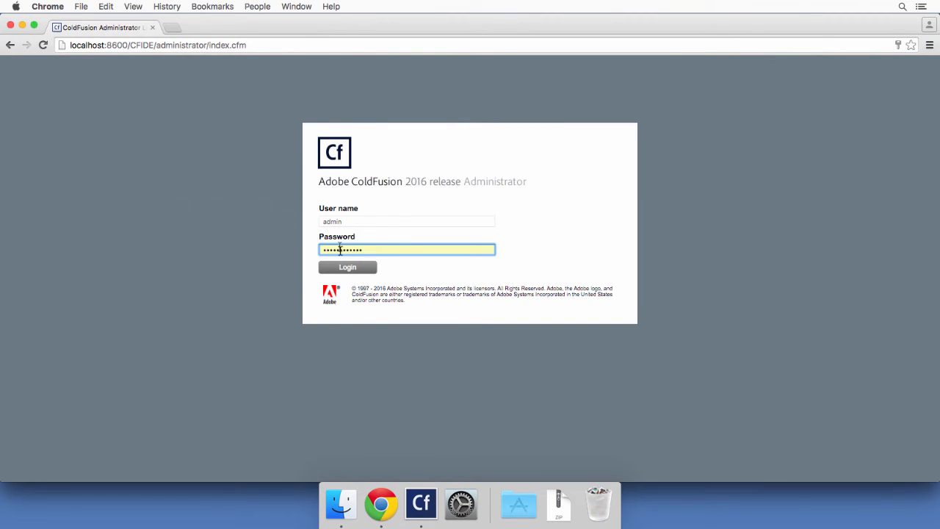
Step: Log in to ColdFusion Administrator and go to the Data Sources page
click(347, 268)
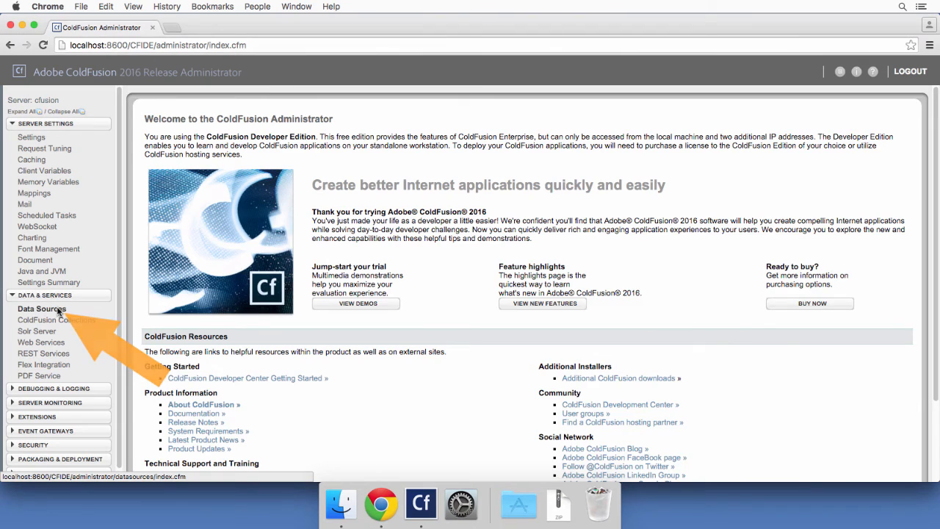
click(41, 309)
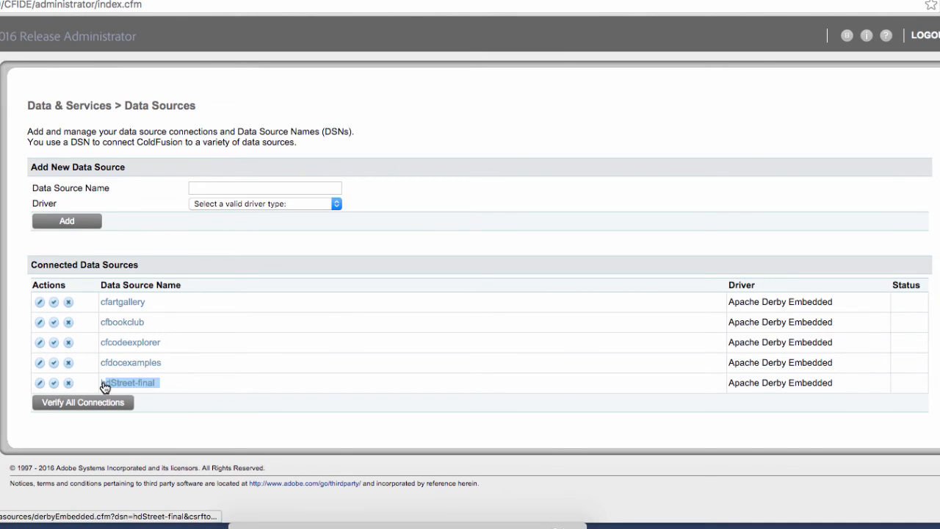
mouse_move(282, 384)
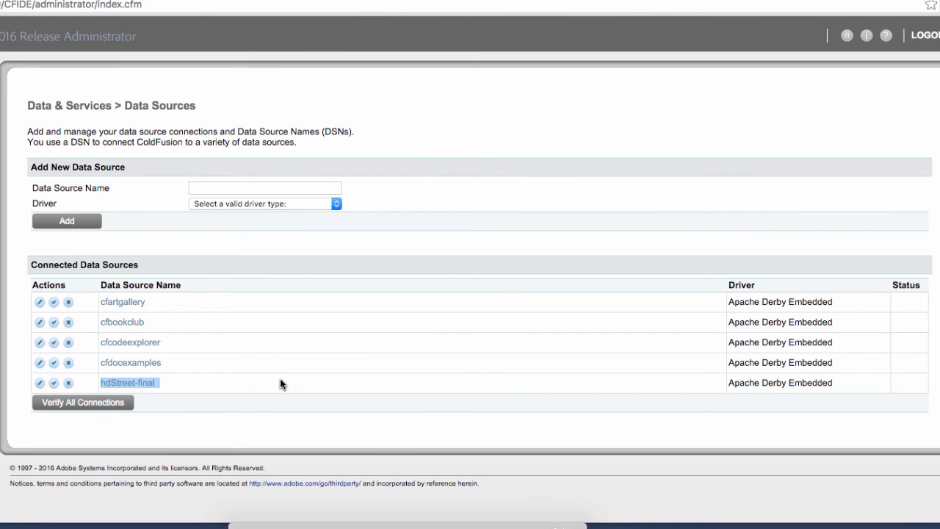
mouse_move(235, 285)
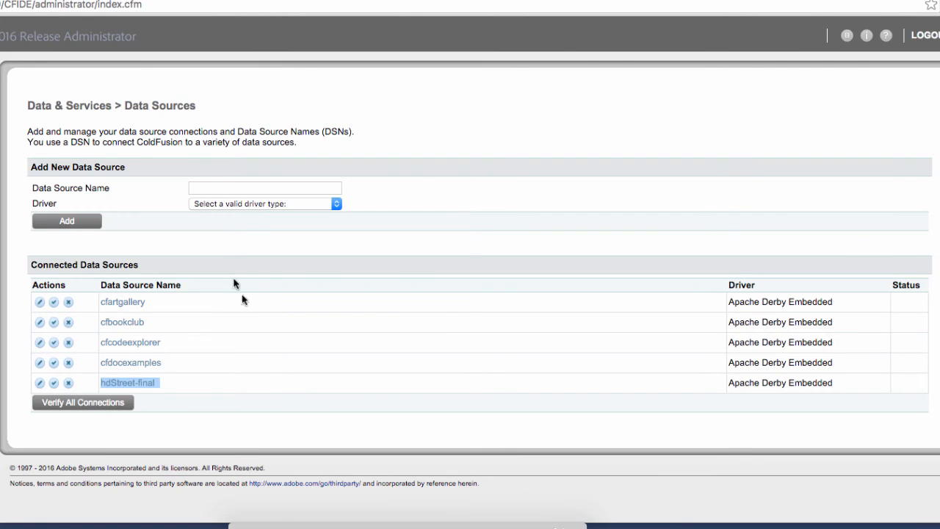
Step: Name the new data source hdStreet and choose Apache Derby Embedded as its driver
click(264, 188)
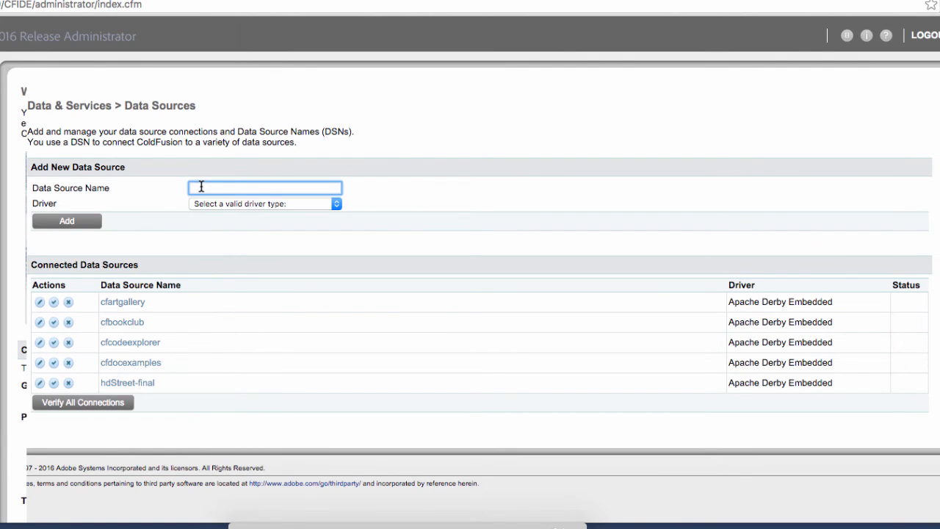
text(hdStreet)
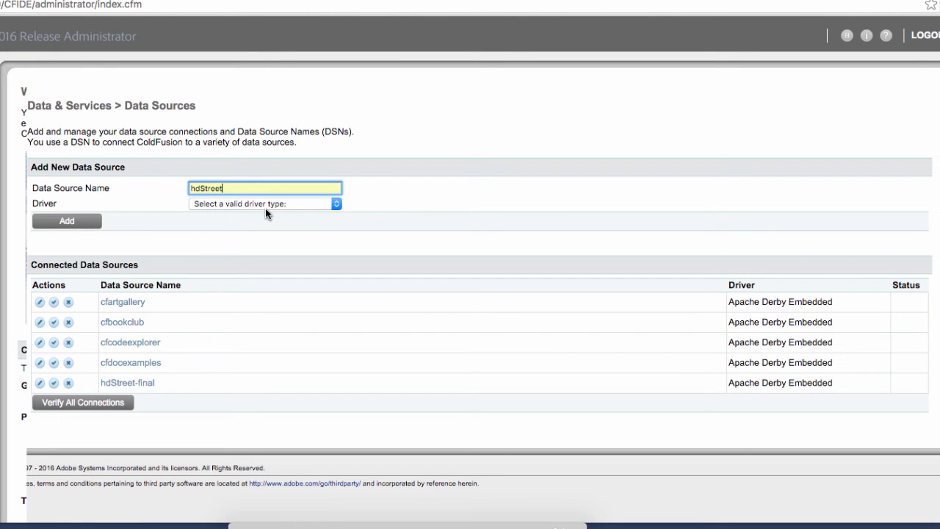
mouse_move(268, 208)
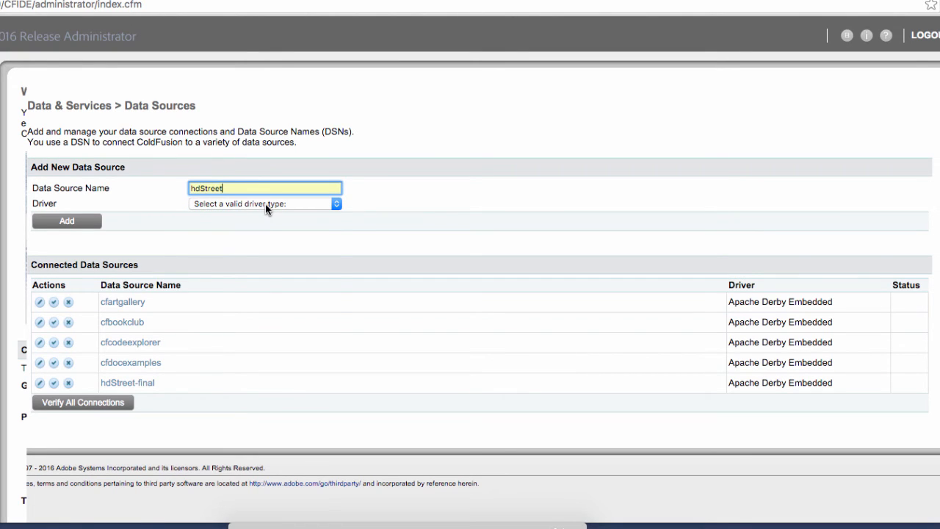
click(263, 203)
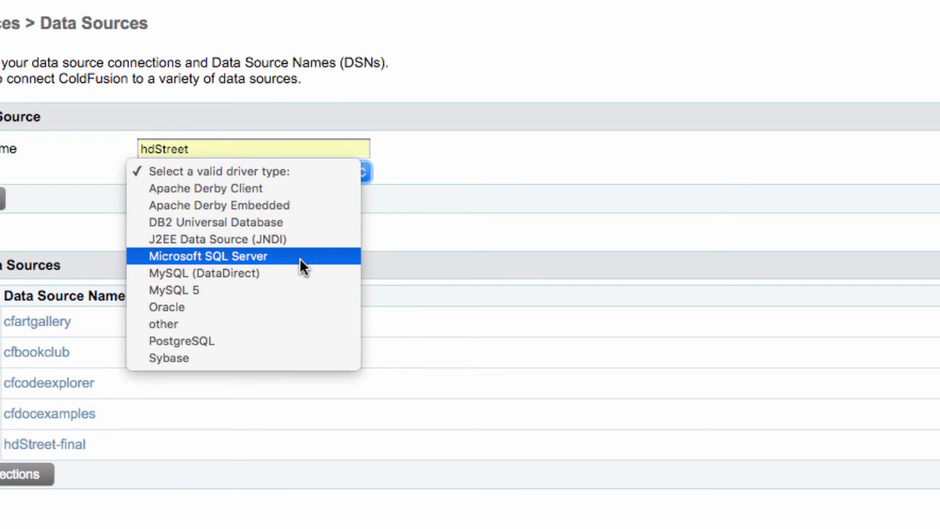
mouse_move(211, 272)
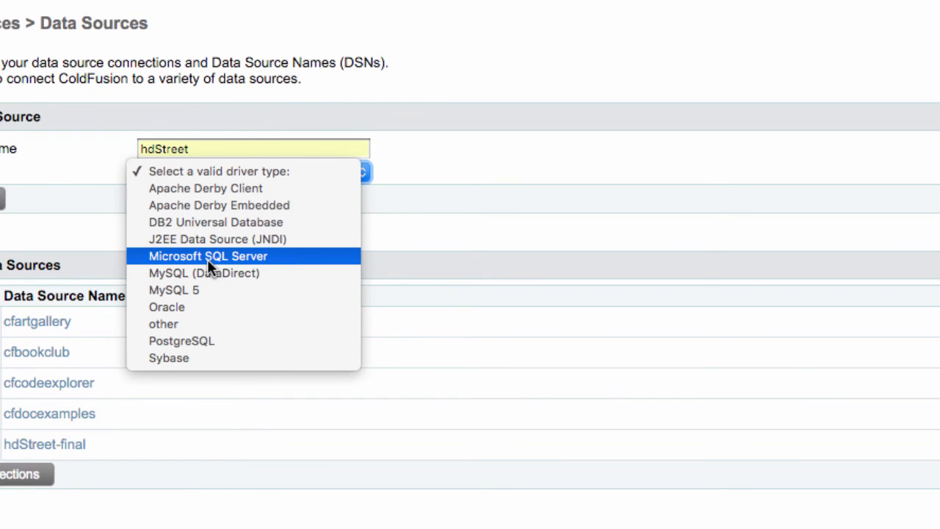
mouse_move(209, 290)
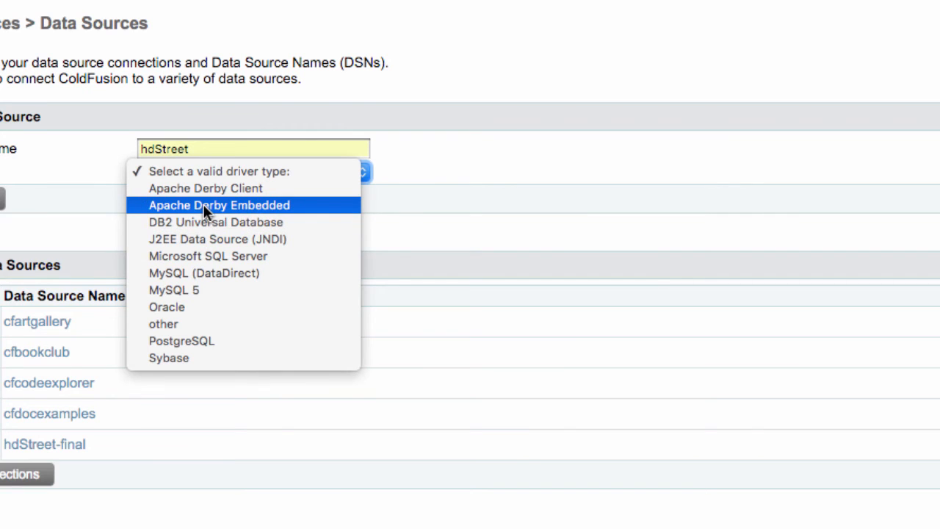
click(219, 206)
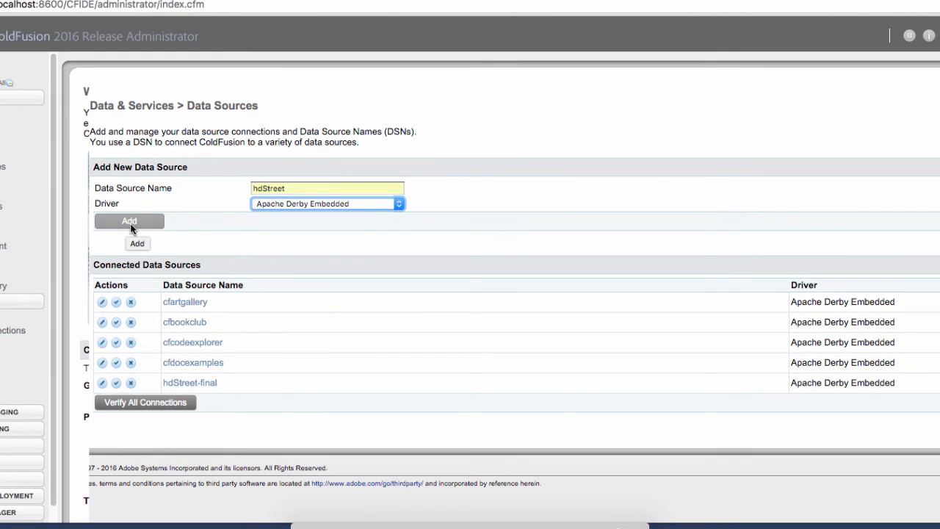
Step: Add the hdStreet data source, bringing up its Apache Derby Embedded settings form
click(129, 221)
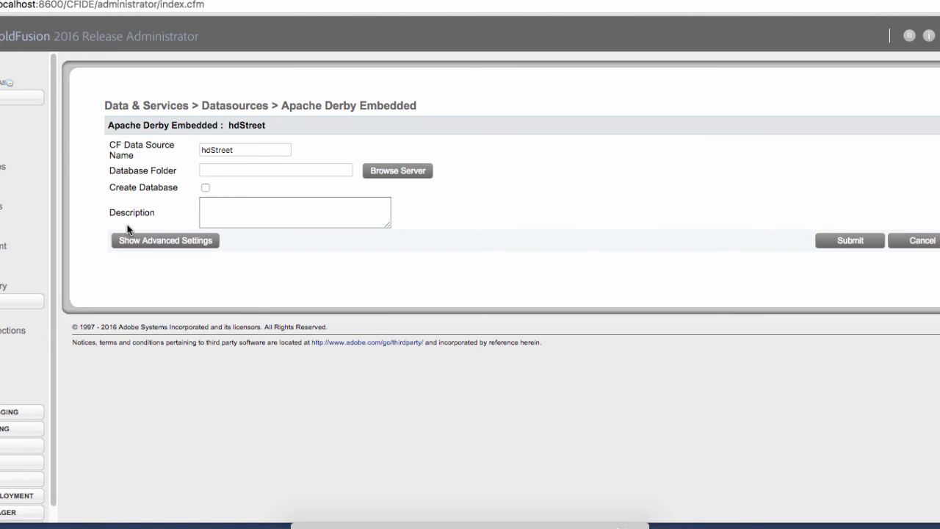
mouse_move(140, 179)
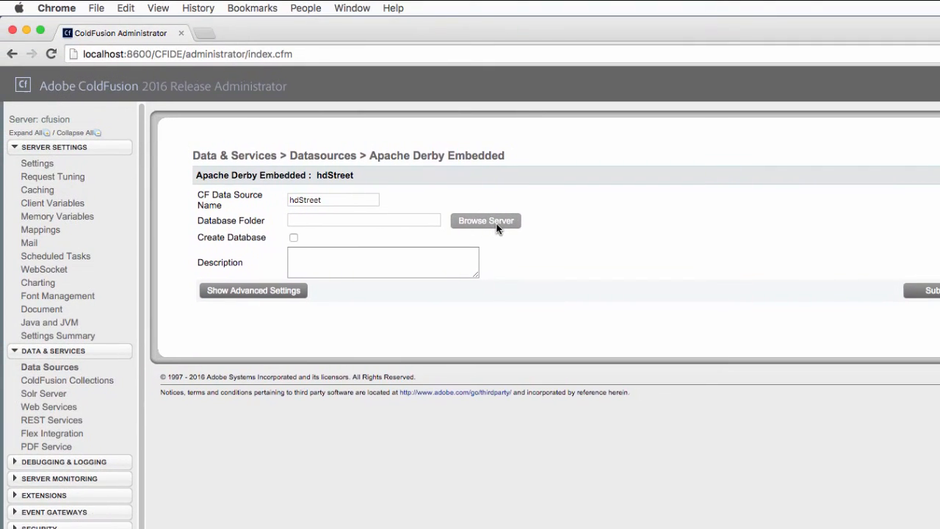
Step: Browse Applications > cfusion > wwwroot > cfTraining and set the database folder as the data location
click(484, 220)
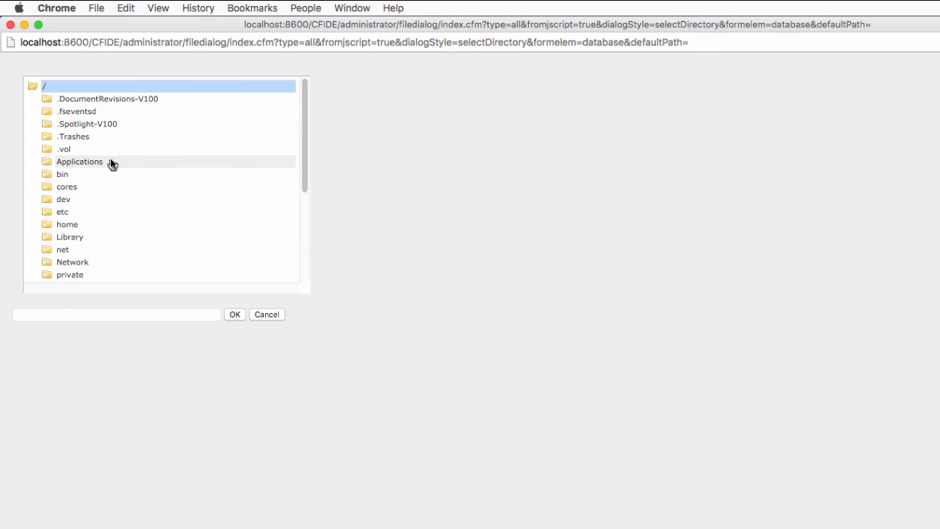
double_click(79, 160)
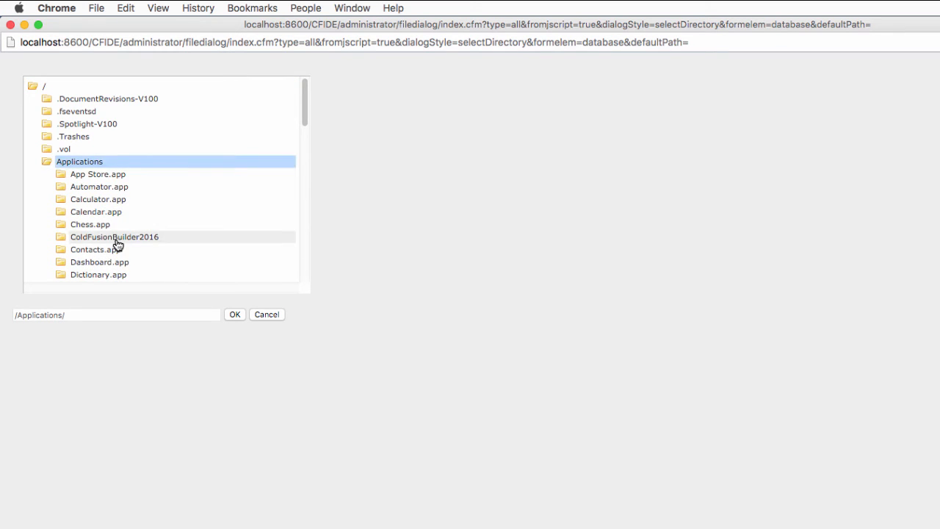
mouse_move(308, 124)
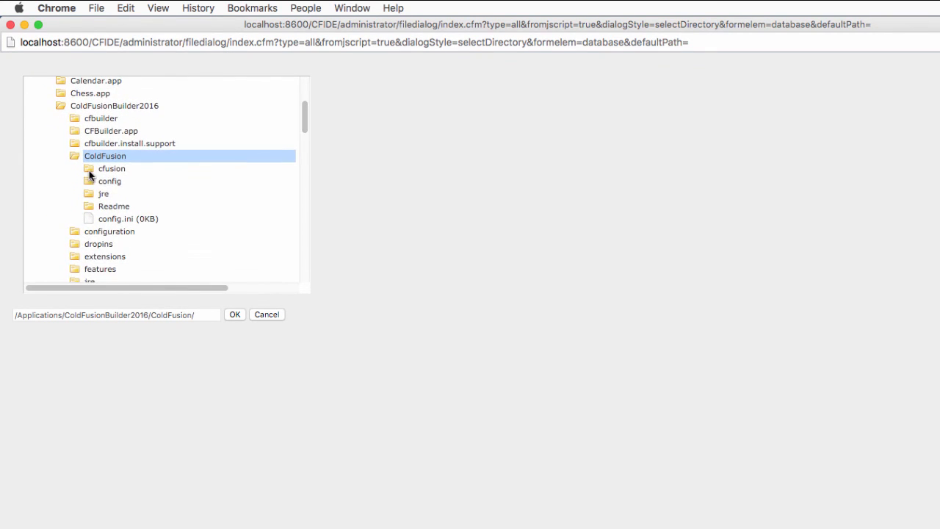
double_click(112, 168)
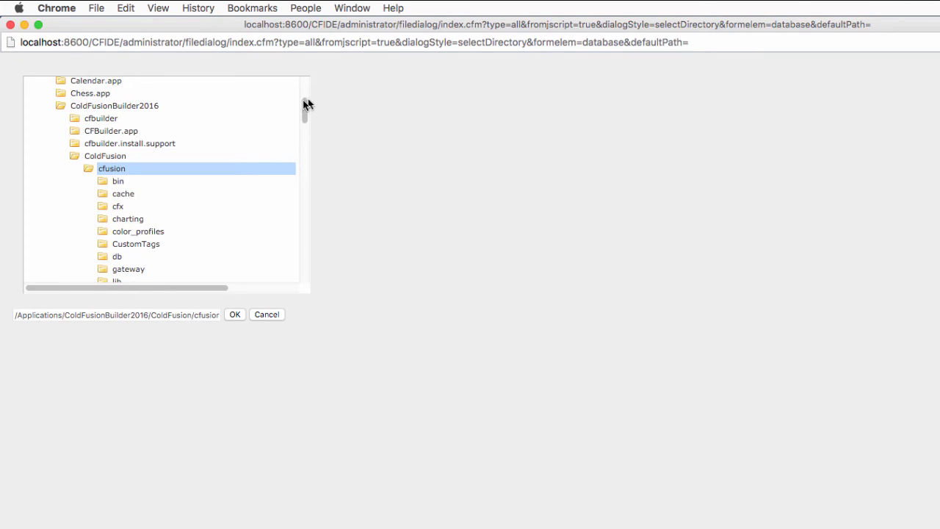
scroll(down, 3)
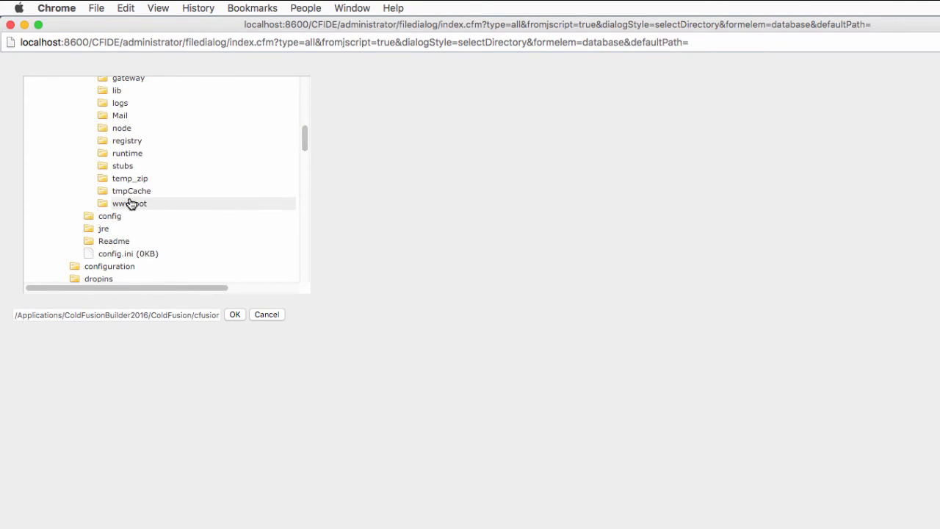
double_click(129, 203)
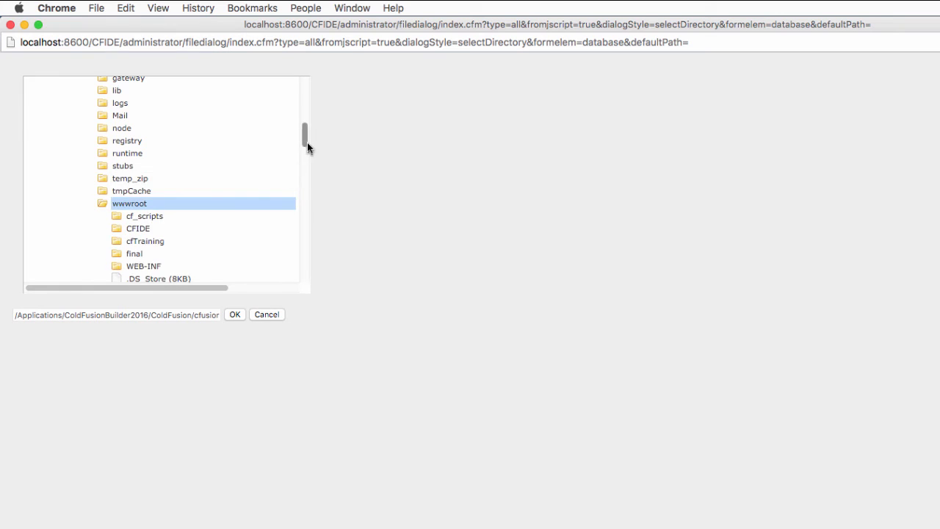
scroll(down, 3)
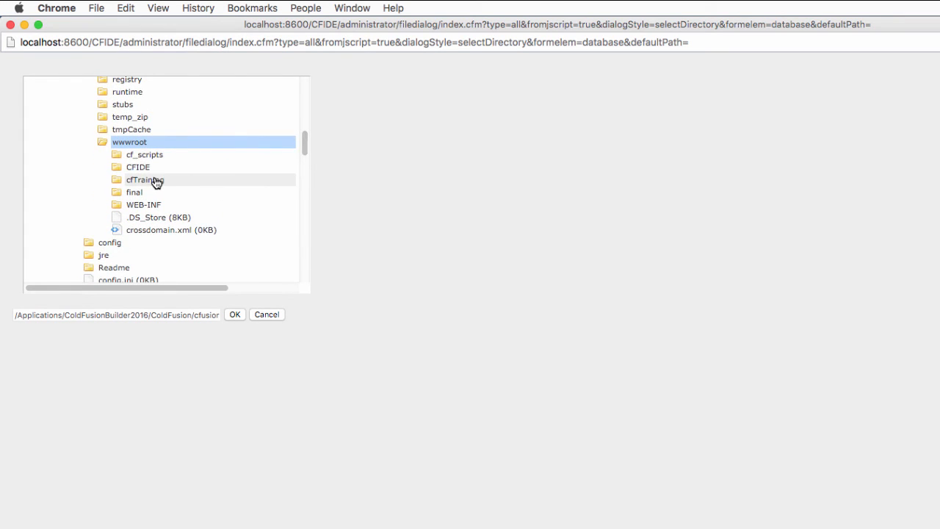
double_click(144, 179)
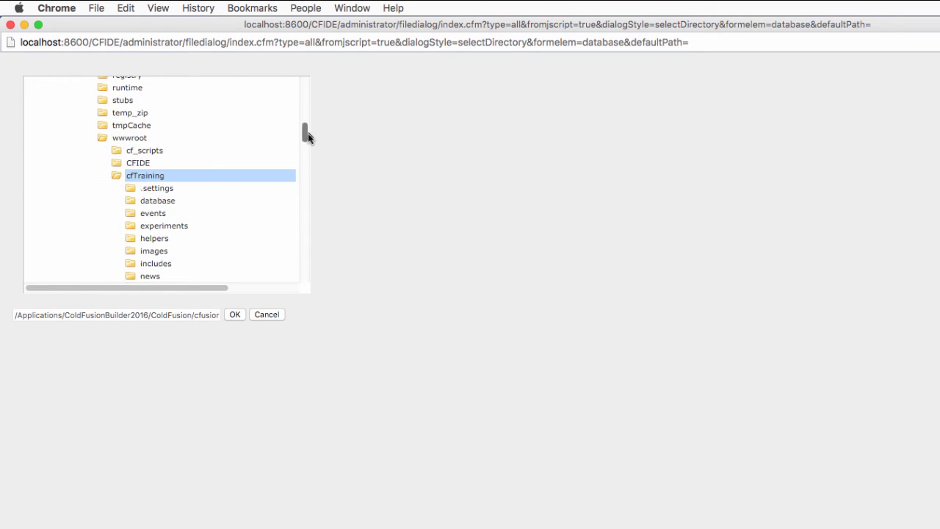
double_click(158, 200)
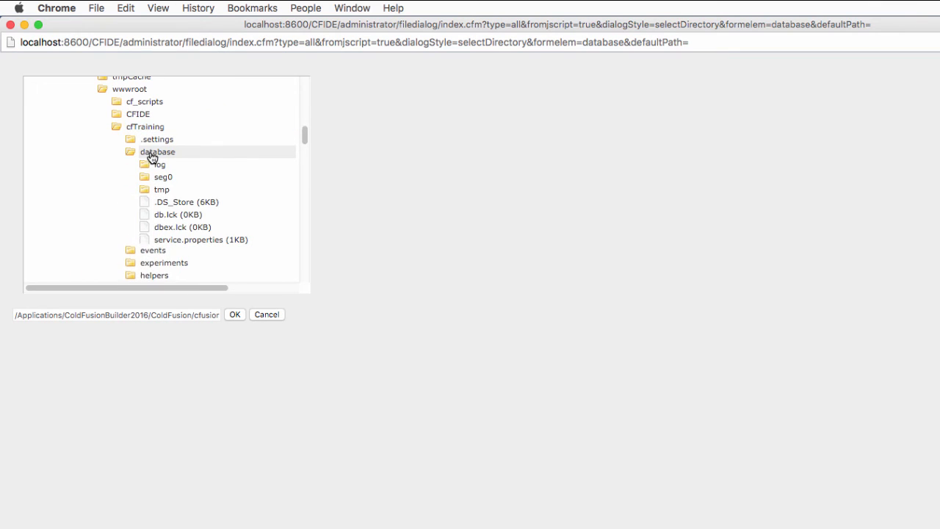
click(157, 151)
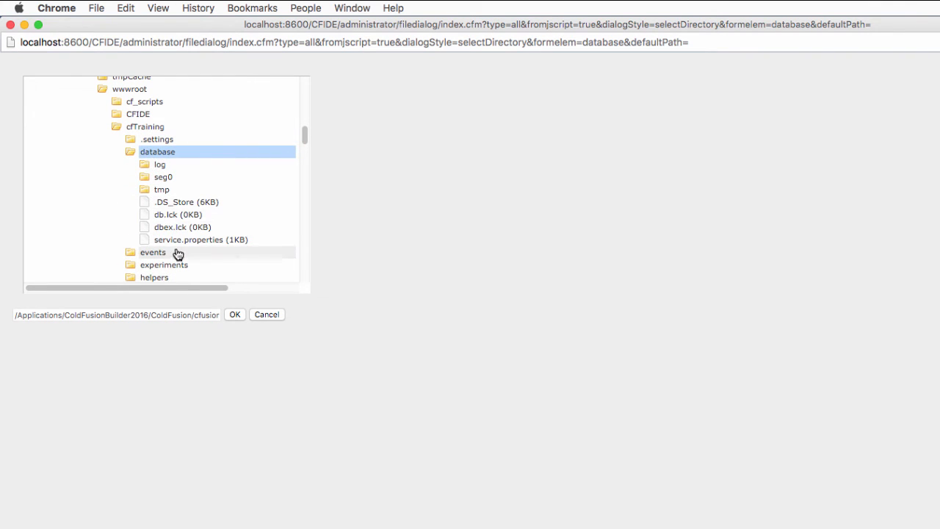
mouse_move(235, 314)
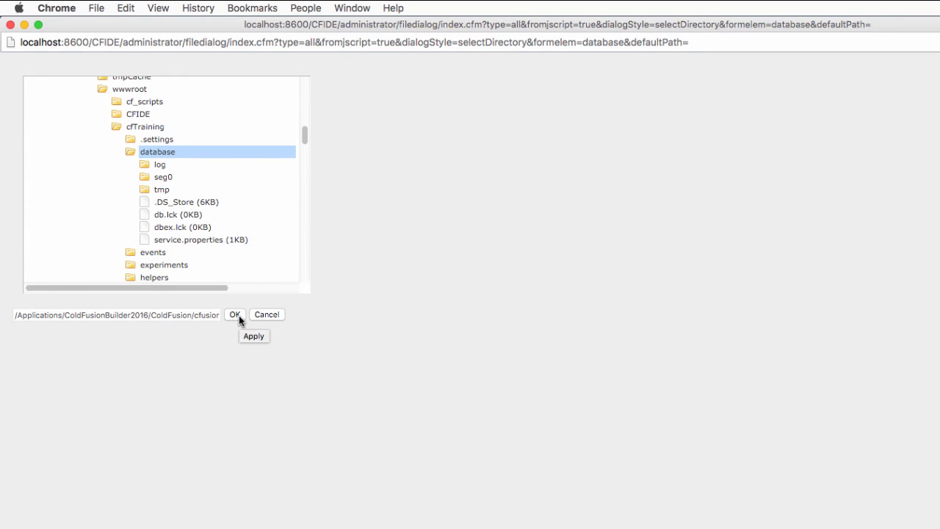
click(235, 315)
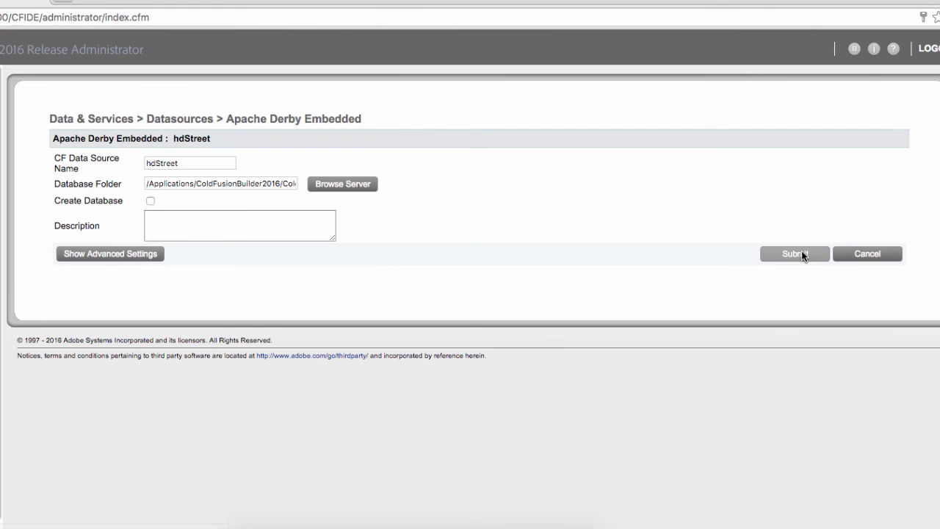
Step: Submit the hdStreet form so it lists among connected data sources with status OK
click(793, 253)
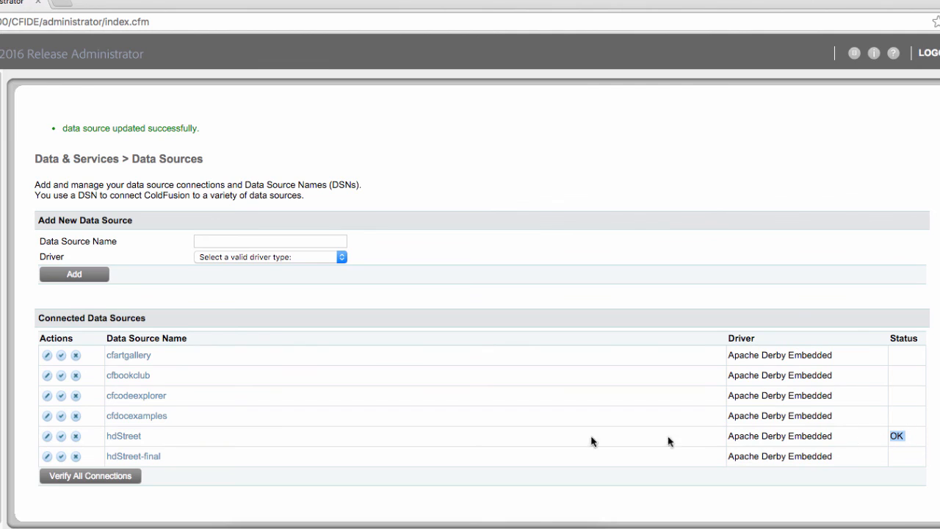
mouse_move(139, 438)
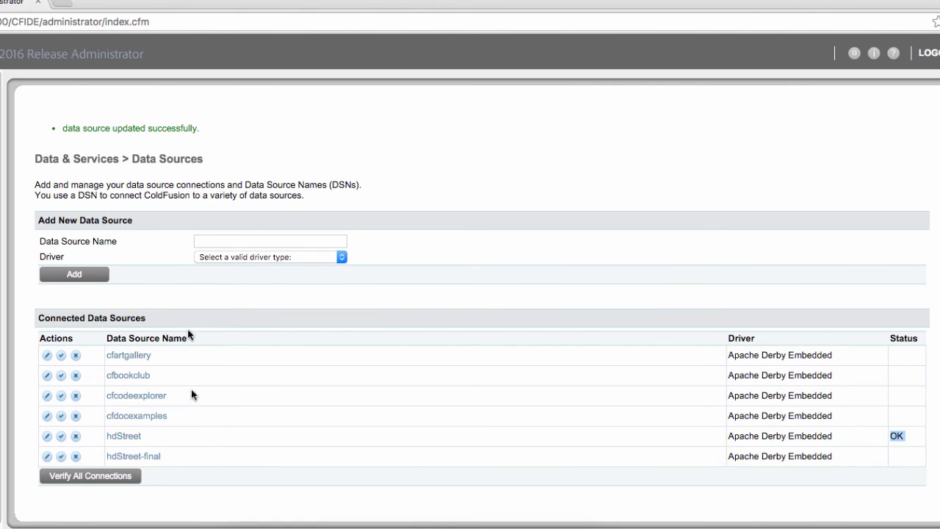
text(t)
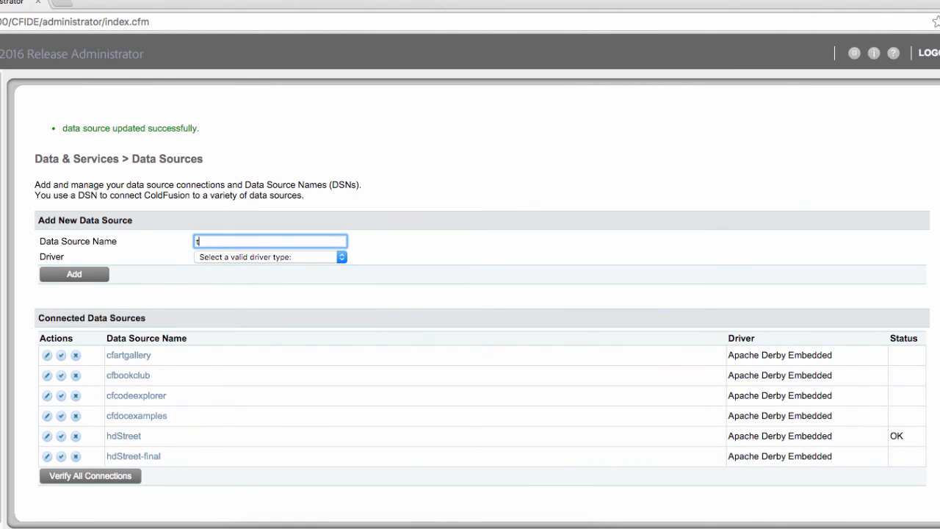
click(269, 256)
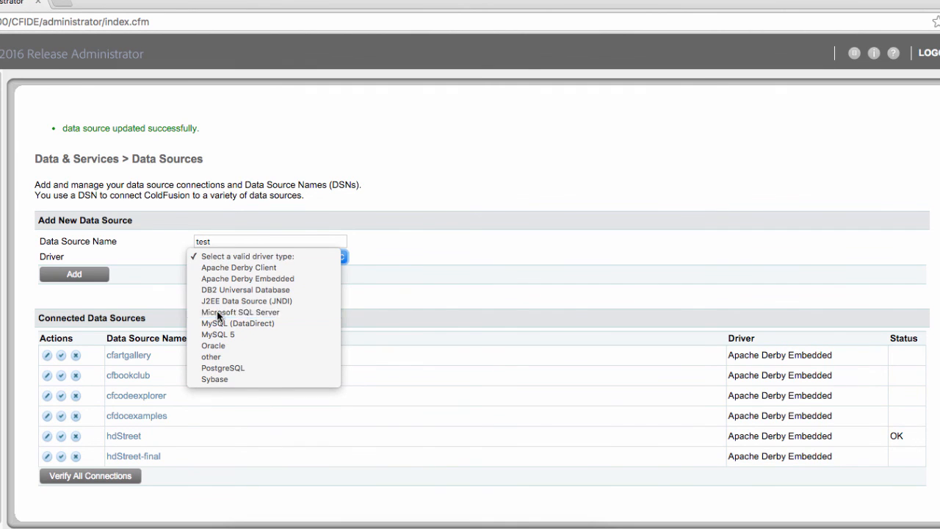
click(240, 311)
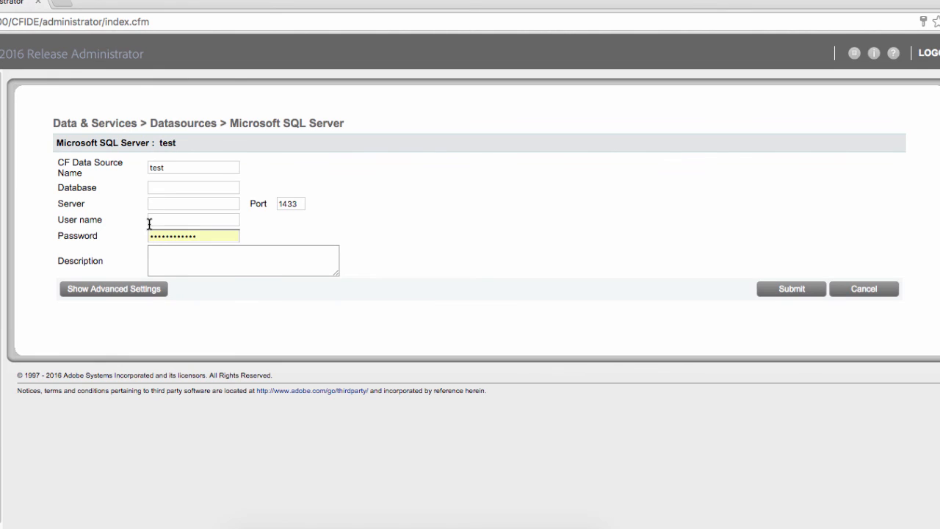
click(194, 188)
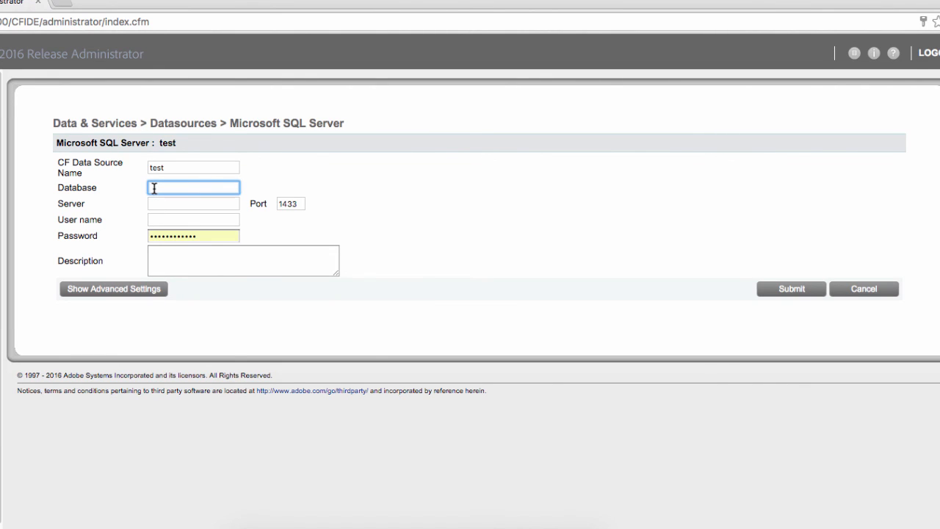
click(194, 203)
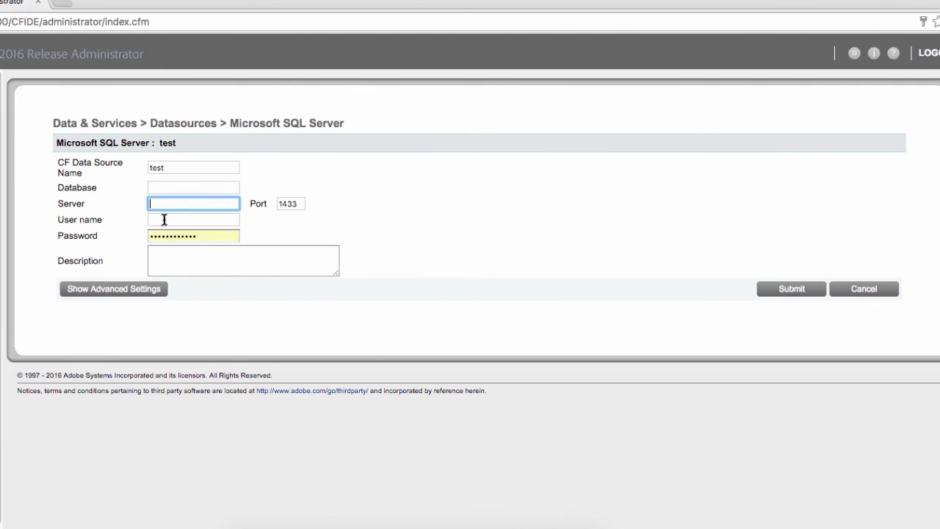
mouse_move(171, 235)
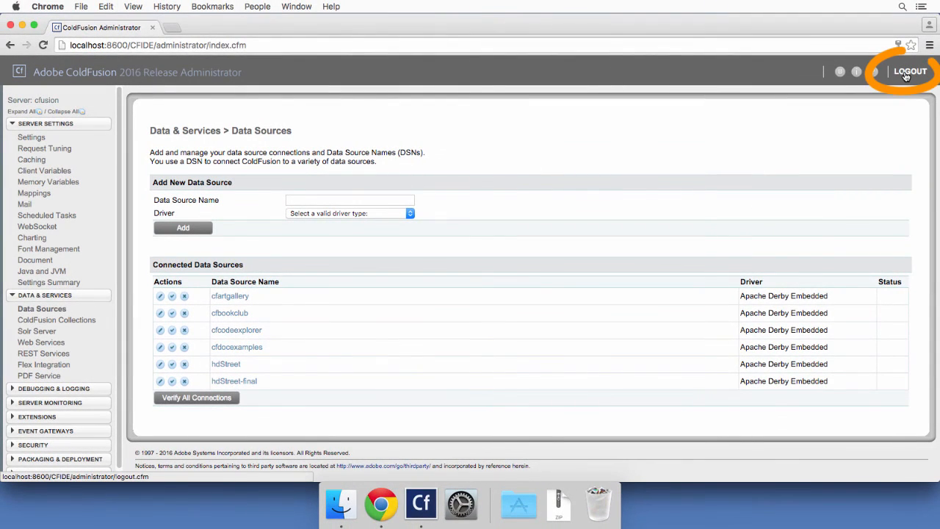
Step: Log out of ColdFusion Administrator, returning to the login screen
click(911, 72)
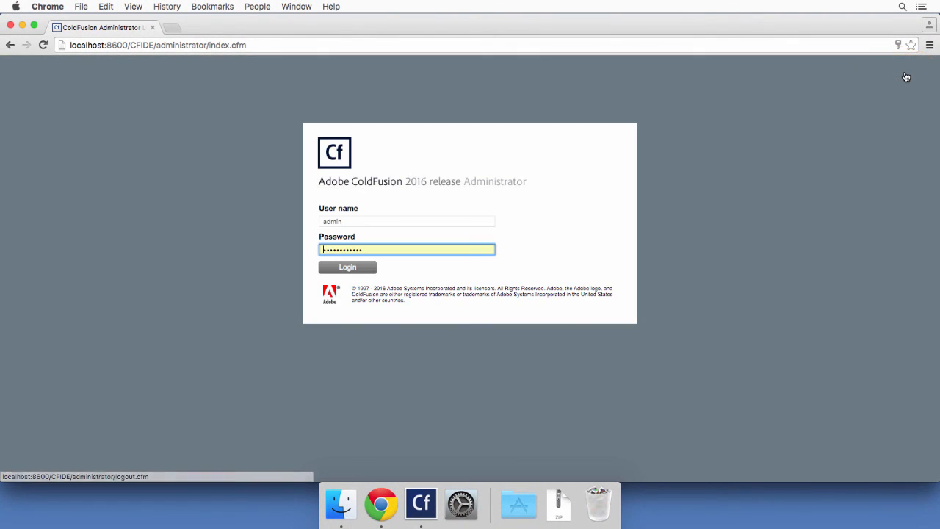